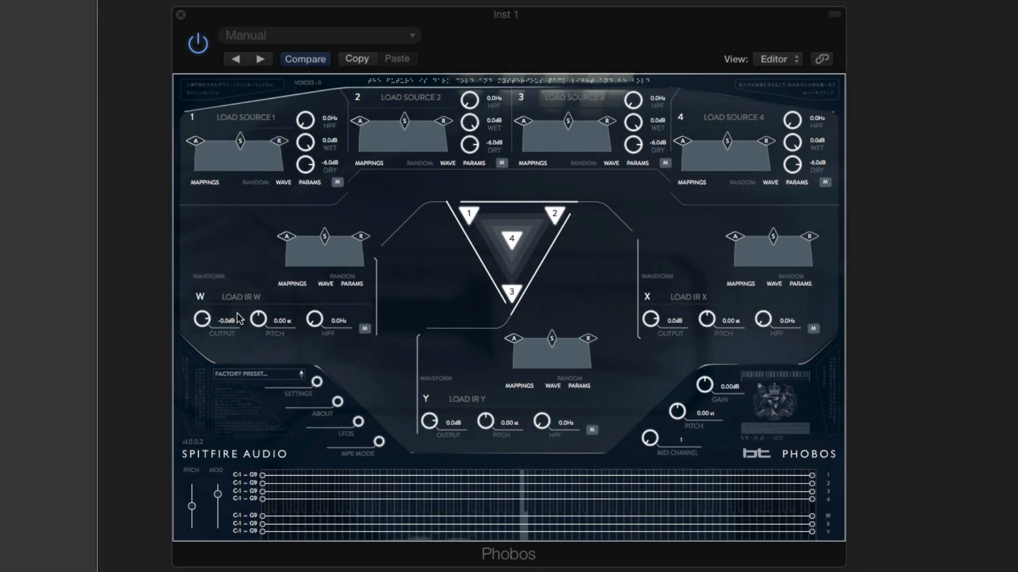
{"action": "mouse_move", "coordinate": [326, 311]}
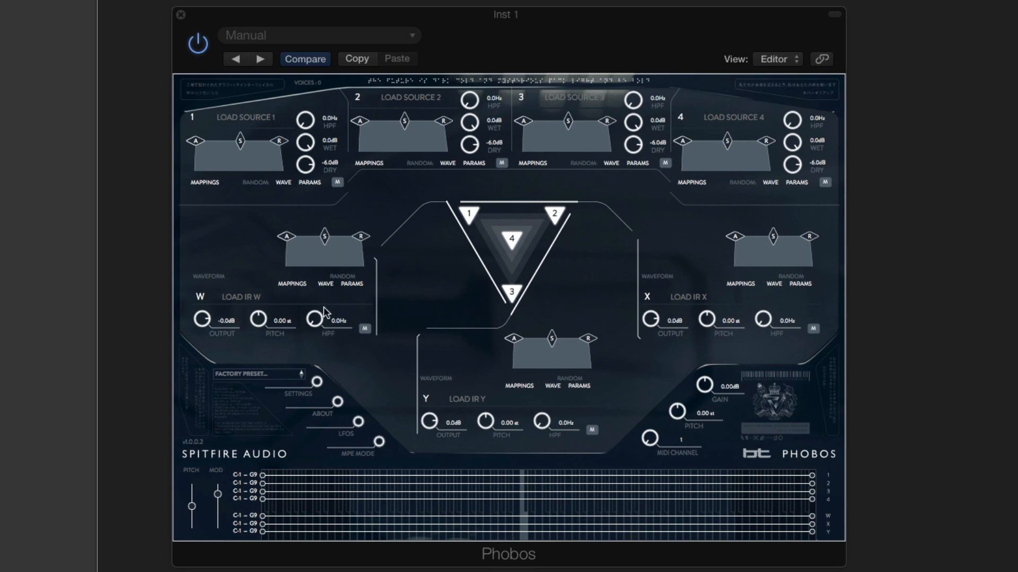
{"action": "mouse_move", "coordinate": [504, 344]}
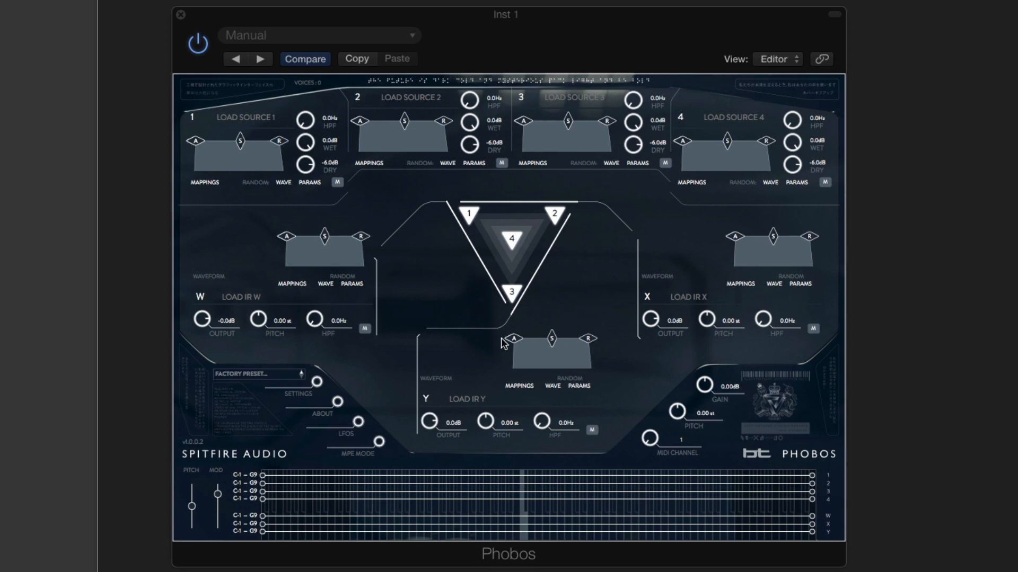
Bring up the sample browser for source slot 1 to pick the 60 - DANK DUB 1 loop
{"action": "left_click", "coordinate": [245, 117]}
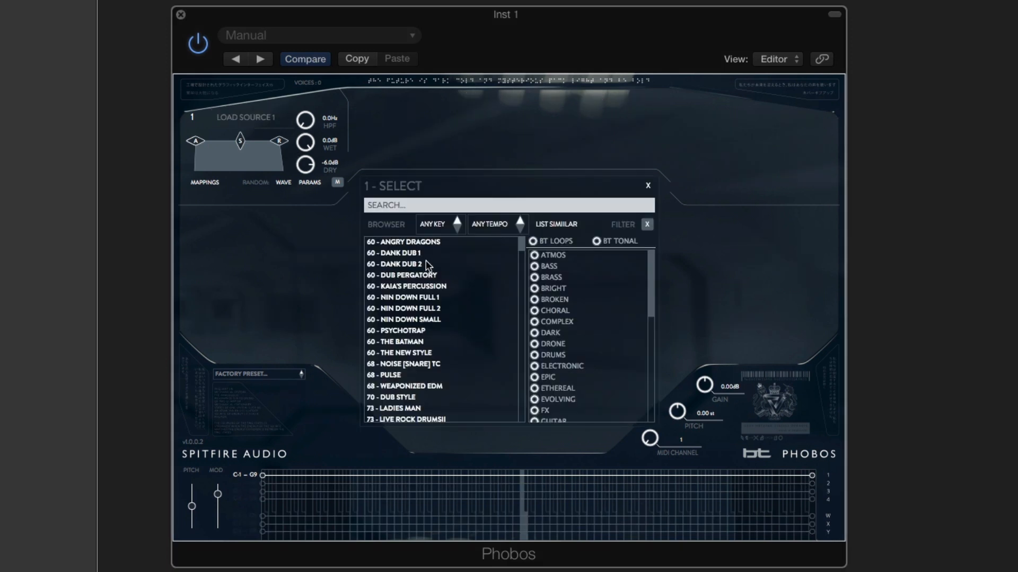
{"action": "mouse_move", "coordinate": [410, 257]}
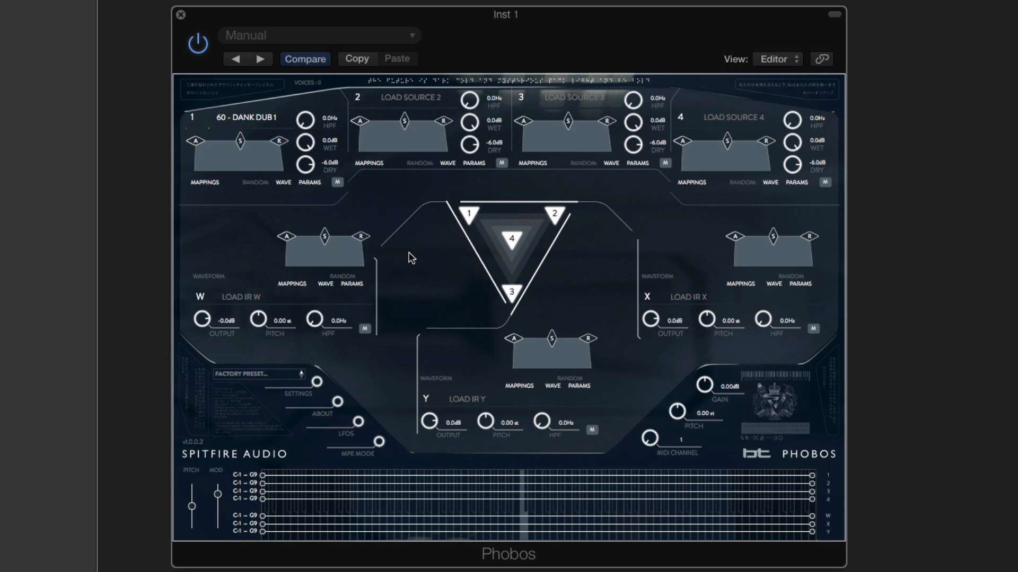
{"action": "mouse_move", "coordinate": [523, 273]}
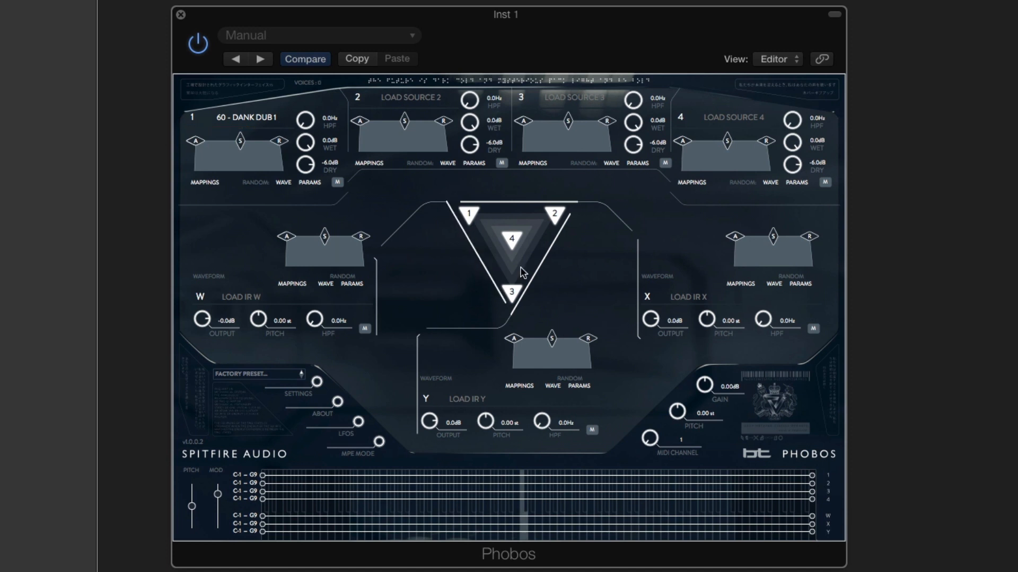
Load the BT TONAL sound LONELY into impulse-response slot W
{"action": "left_click", "coordinate": [240, 297]}
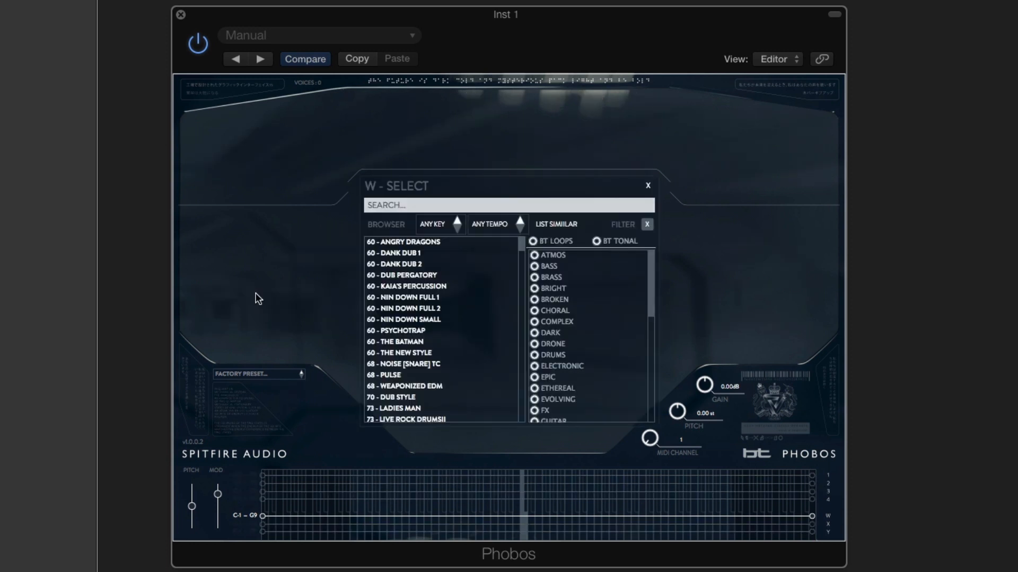
{"action": "mouse_move", "coordinate": [657, 274]}
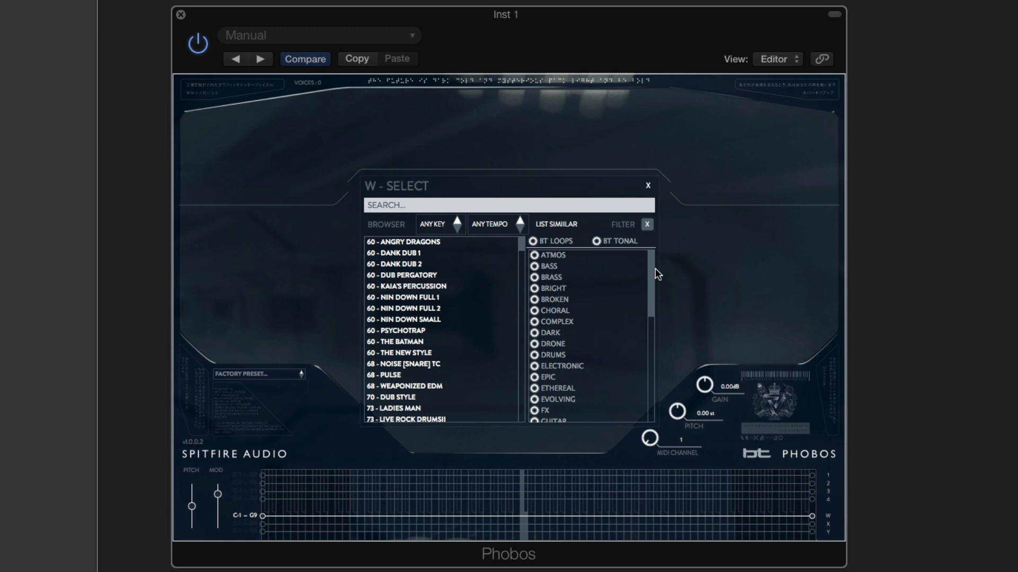
{"action": "left_click", "coordinate": [597, 242]}
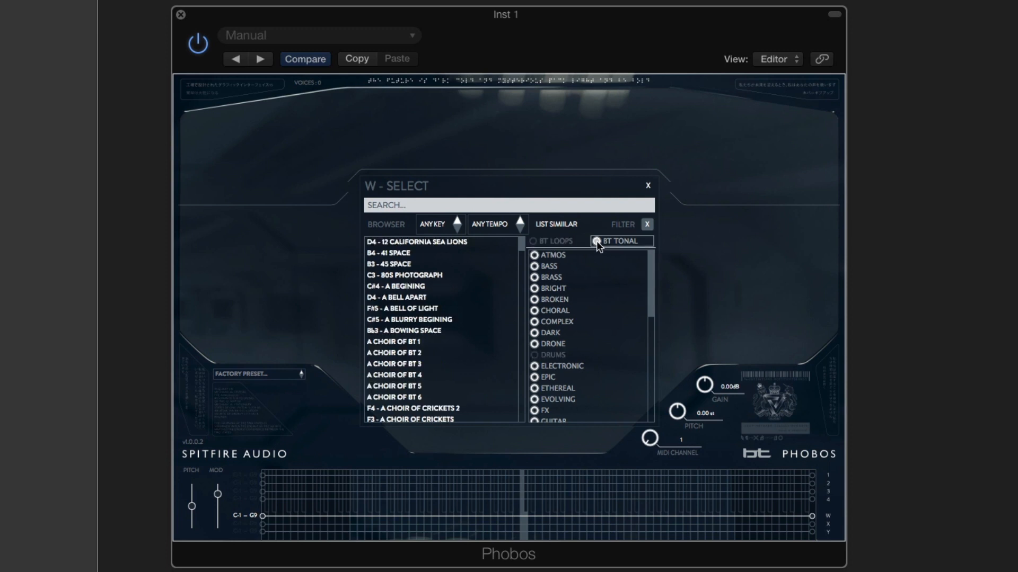
{"action": "mouse_move", "coordinate": [474, 262]}
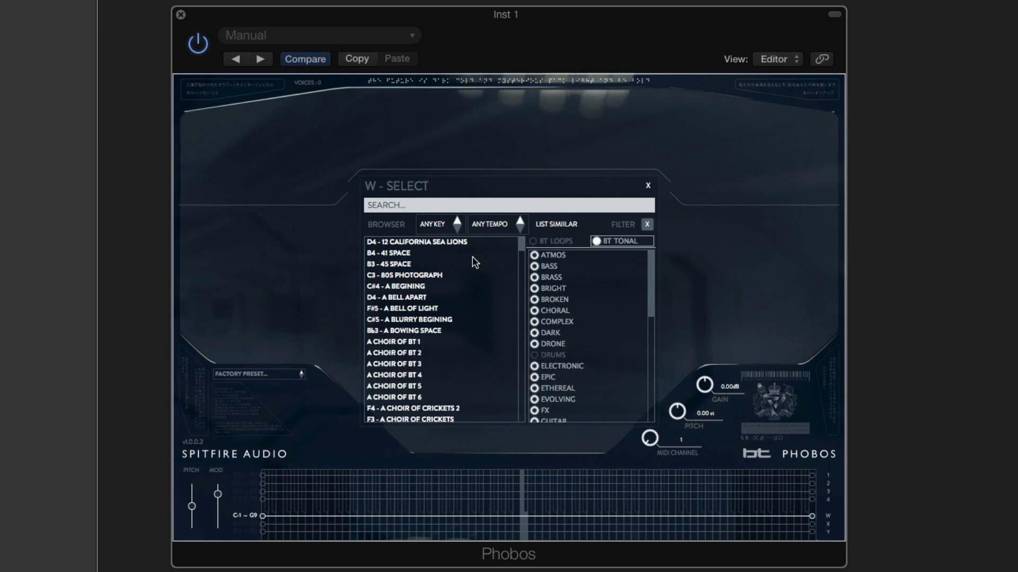
{"action": "left_click", "coordinate": [534, 278]}
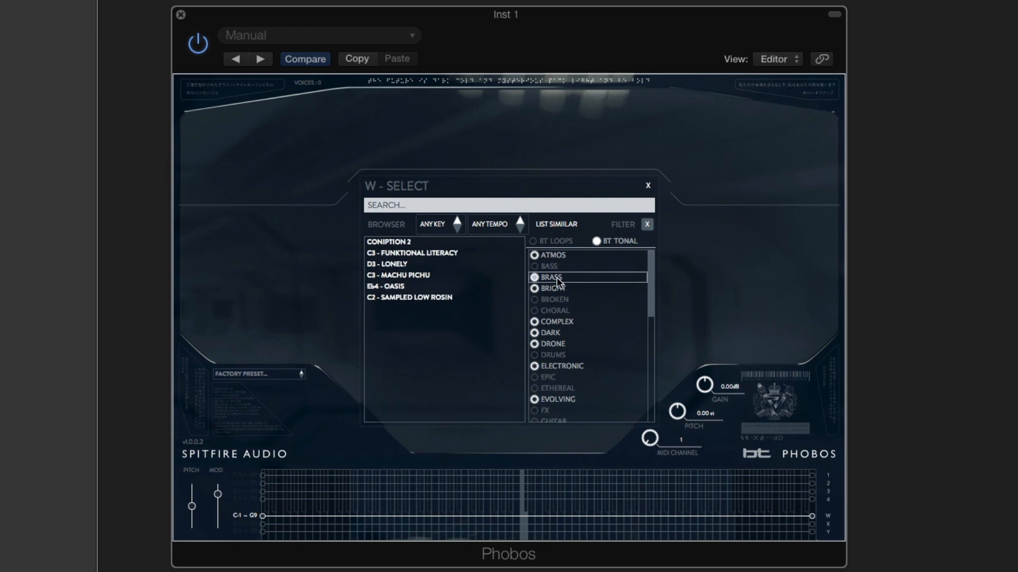
{"action": "left_click", "coordinate": [535, 289]}
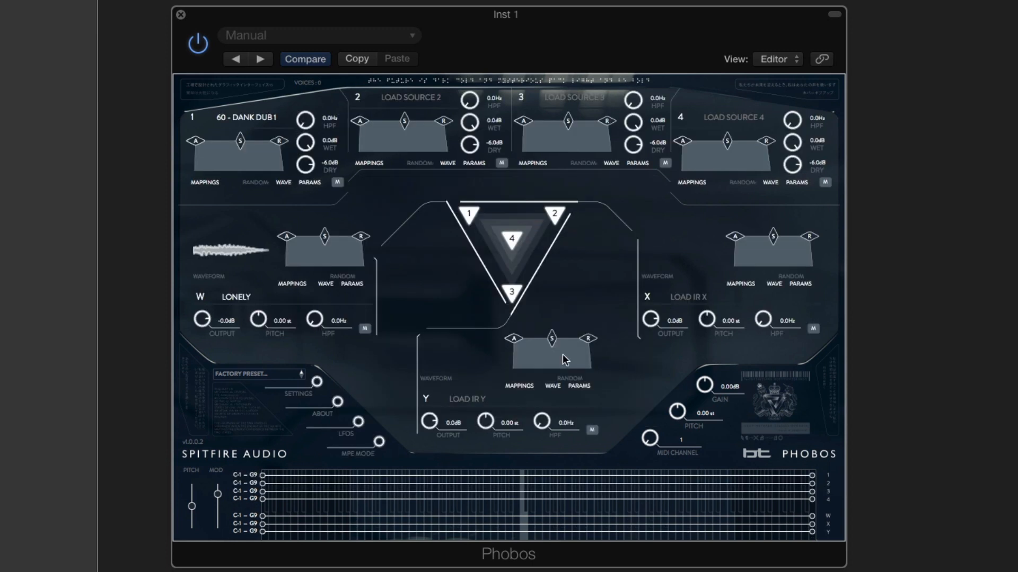
Load the tonal impulse response CLOUDS OF DEATH into slot Y
{"action": "left_click", "coordinate": [467, 399]}
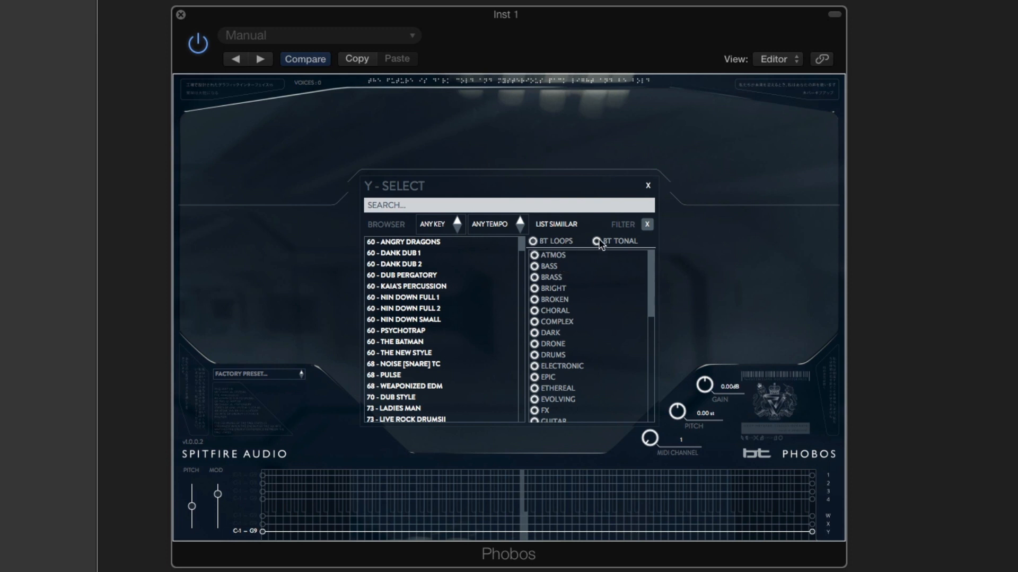
{"action": "left_click", "coordinate": [596, 241]}
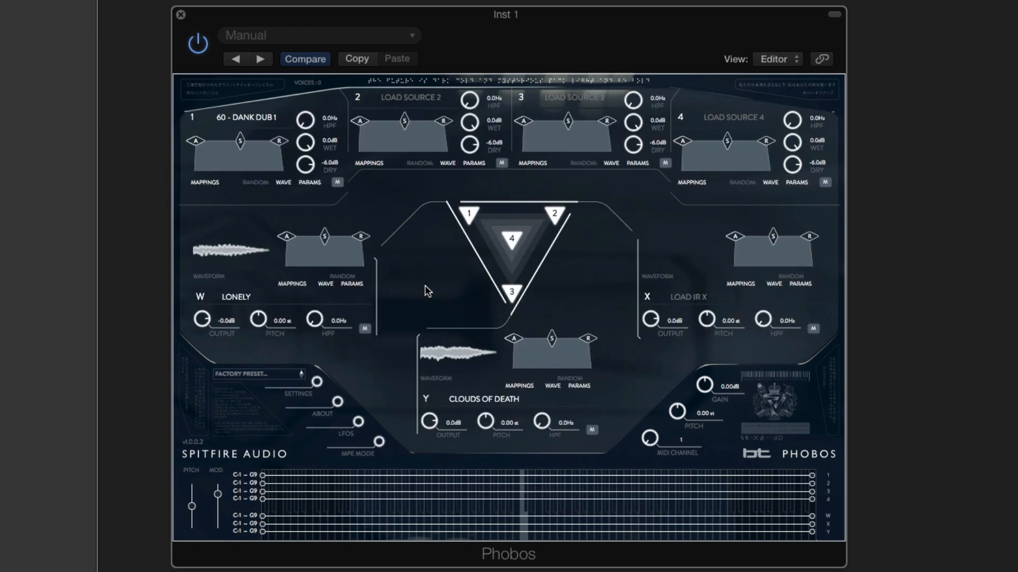
Load the tonal impulse response A DARK PLACE 1 into slot X
{"action": "left_click", "coordinate": [686, 296]}
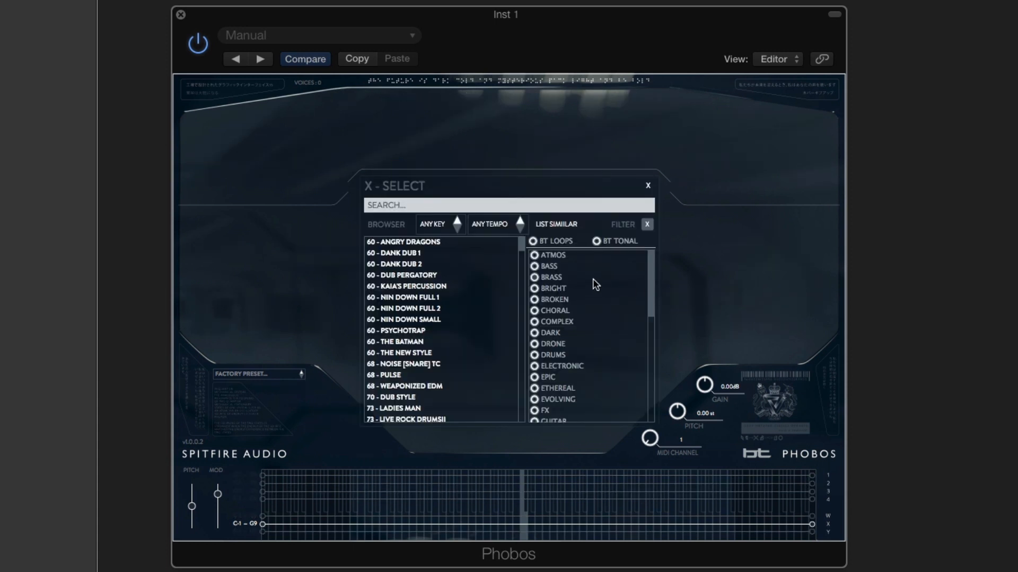
{"action": "left_click", "coordinate": [596, 241]}
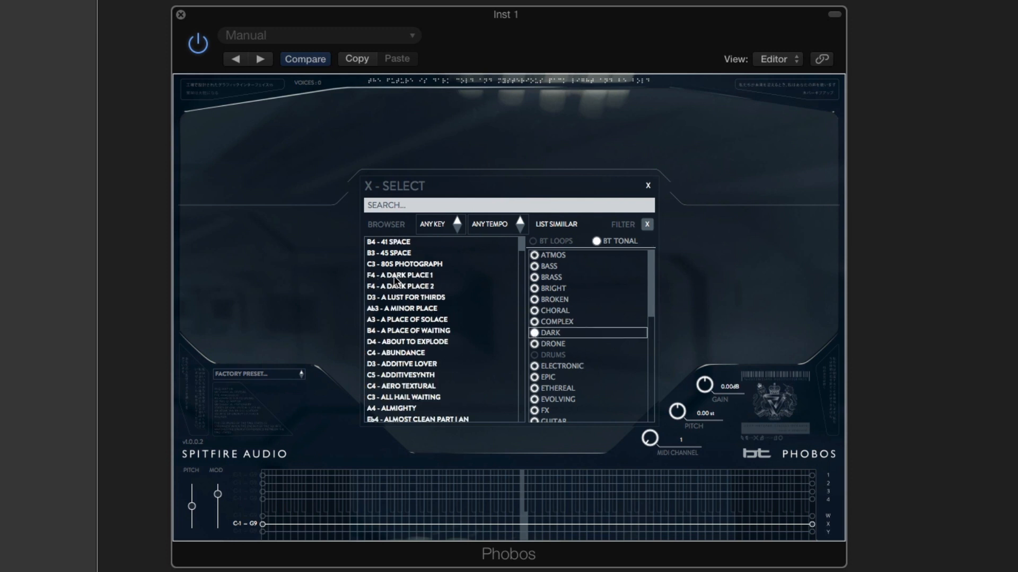
{"action": "left_click", "coordinate": [400, 275]}
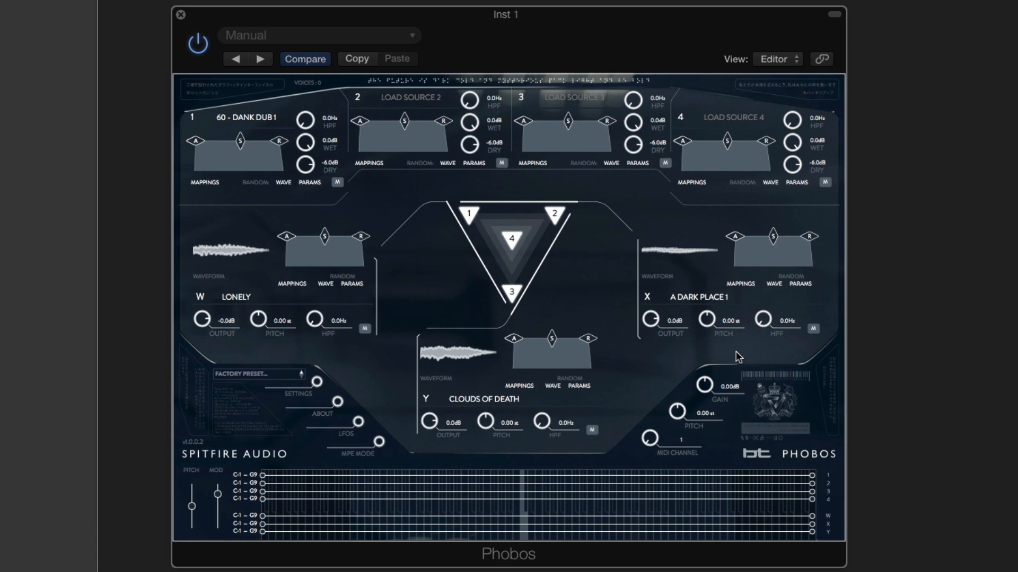
{"action": "mouse_move", "coordinate": [325, 239]}
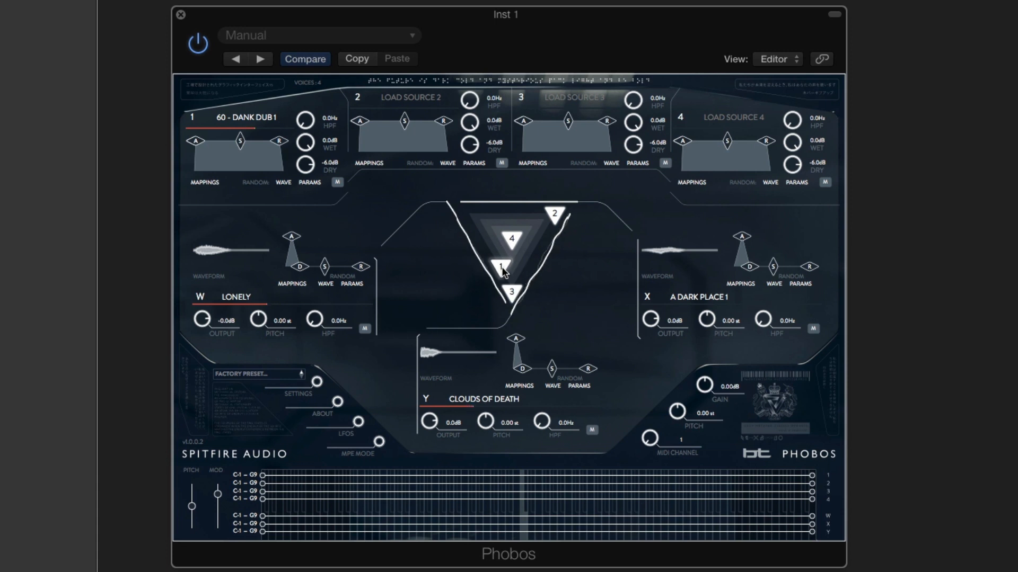
Move source puck 1 in the blend triangle down toward the Y corner
{"action": "left_click_drag", "start_coordinate": [503, 269], "coordinate": [513, 293]}
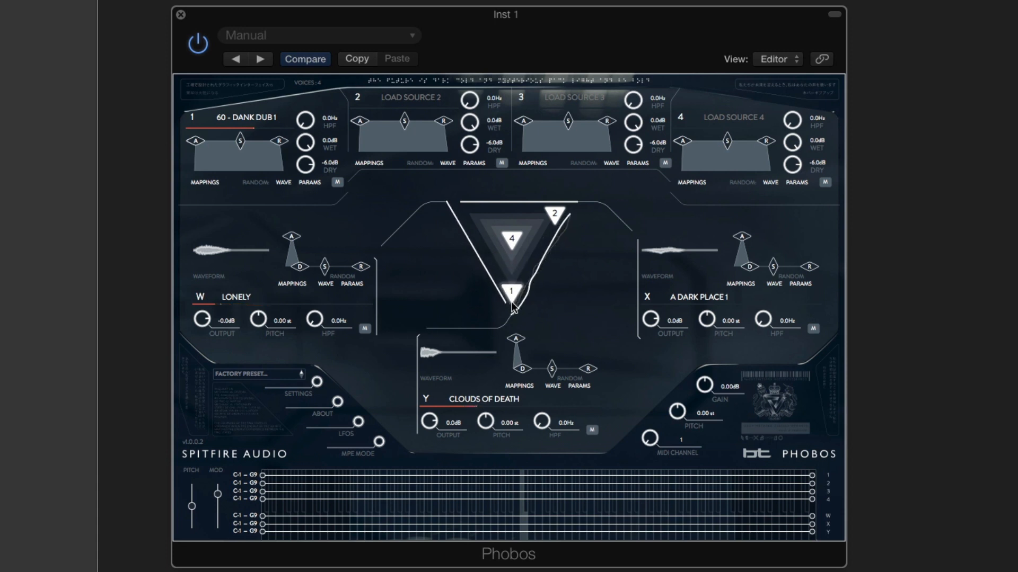